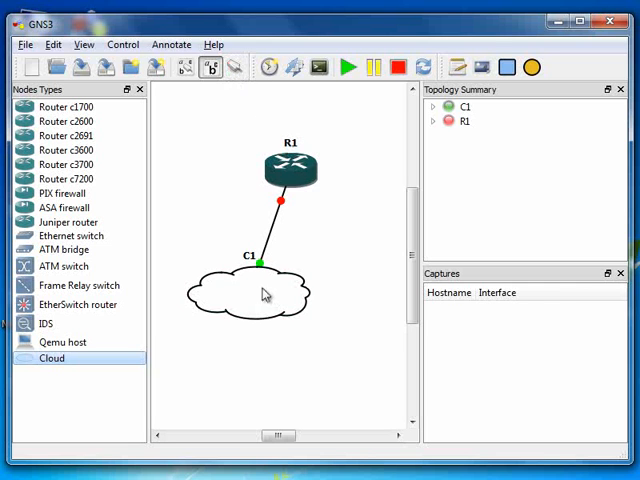
pyautogui.moveTo(348, 276)
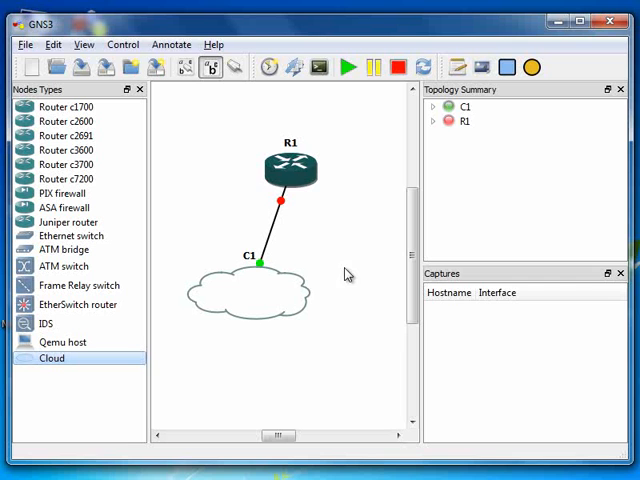
pyautogui.moveTo(322, 214)
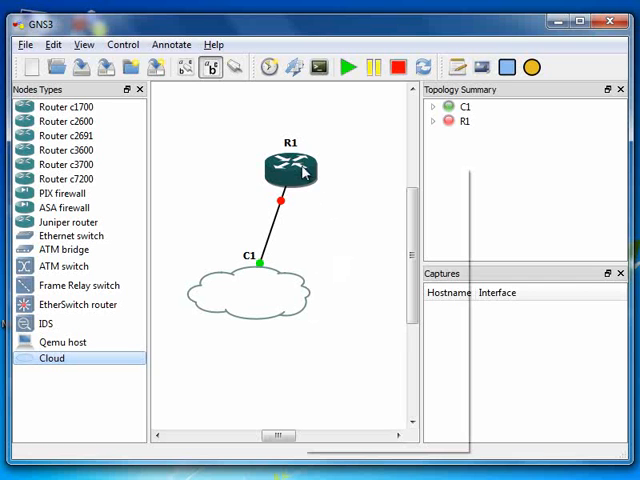
# Step: Start router R1 from its context menu on the canvas
pyautogui.rightClick(290, 170)
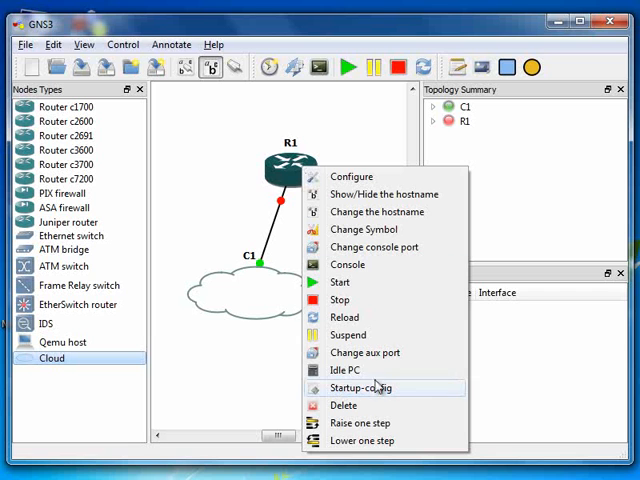
pyautogui.moveTo(340, 282)
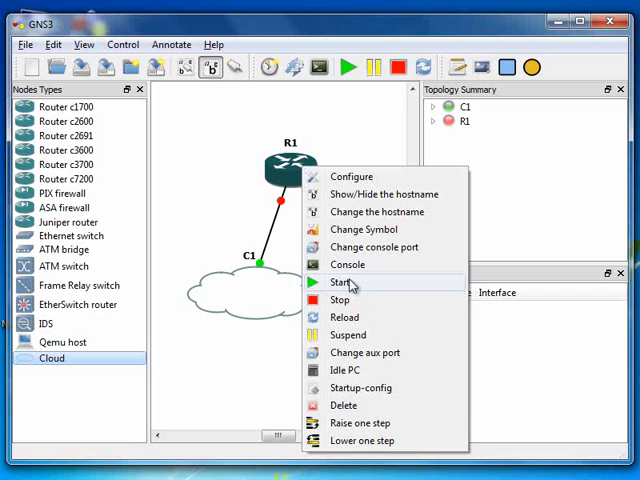
pyautogui.click(338, 282)
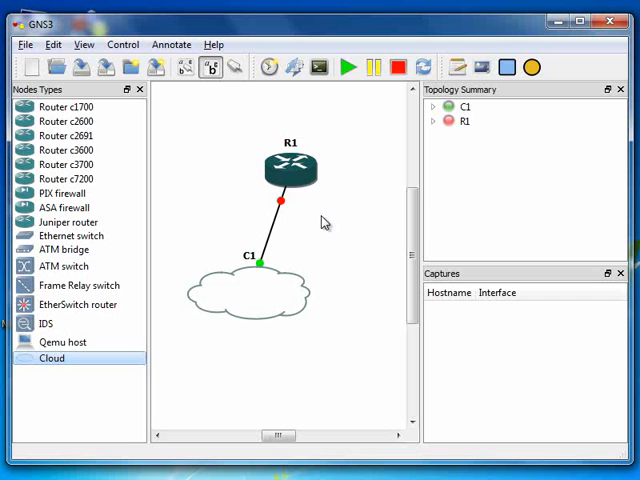
pyautogui.moveTo(312, 236)
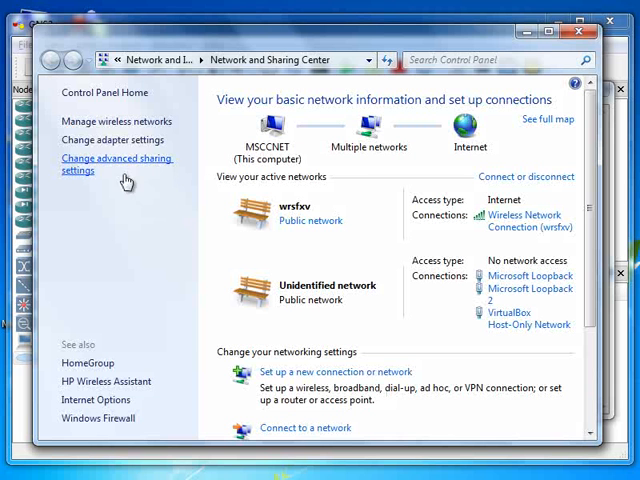
# Step: Reach the Microsoft Loopback connection's properties and select Internet Protocol Version 4 (TCP/IPv4)
pyautogui.click(104, 140)
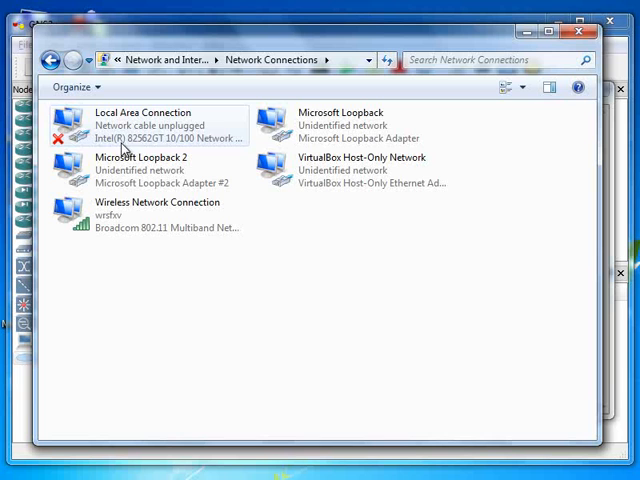
pyautogui.moveTo(356, 120)
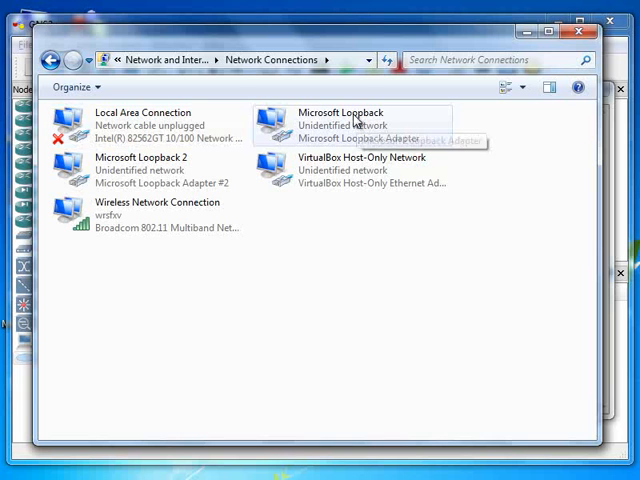
pyautogui.rightClick(350, 126)
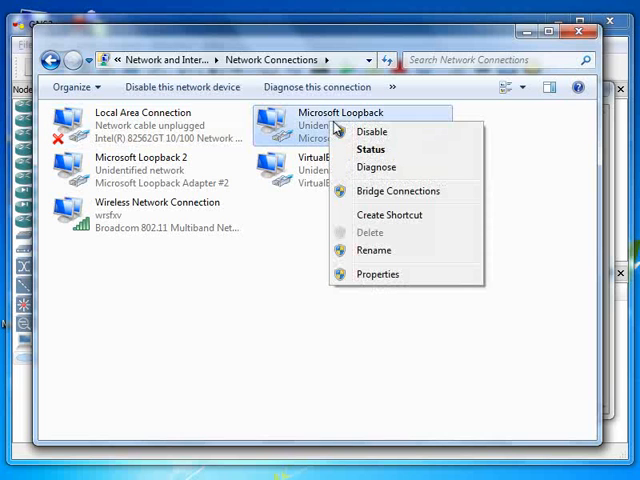
pyautogui.click(398, 284)
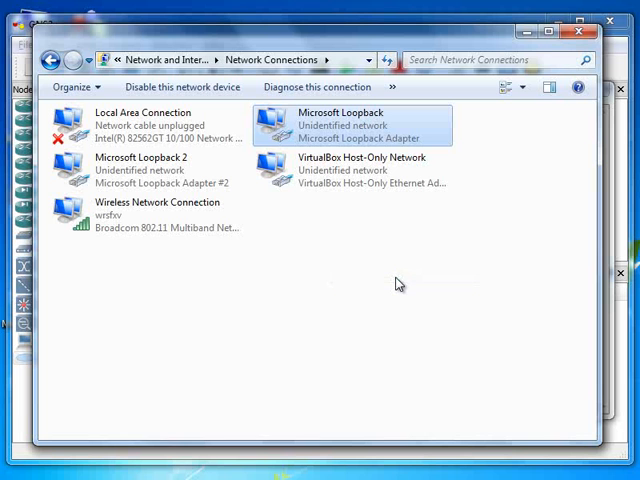
pyautogui.doubleClick(340, 124)
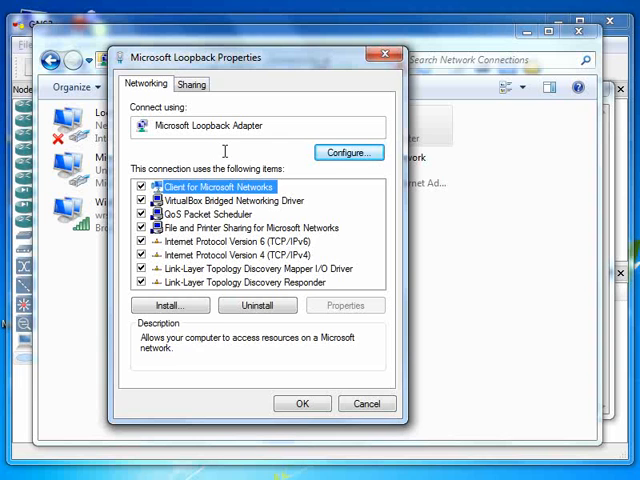
pyautogui.moveTo(308, 242)
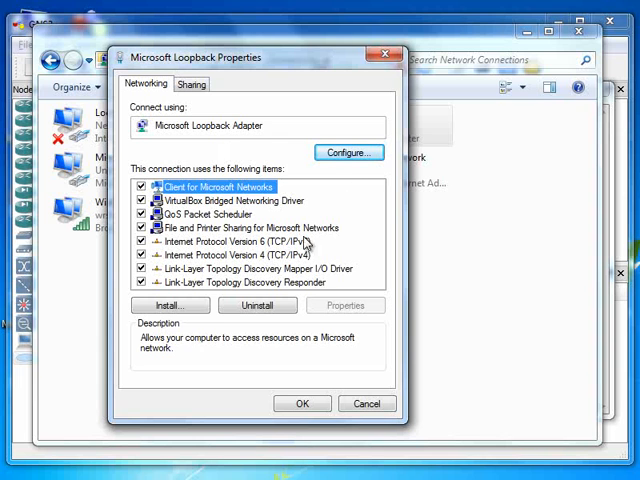
pyautogui.moveTo(316, 272)
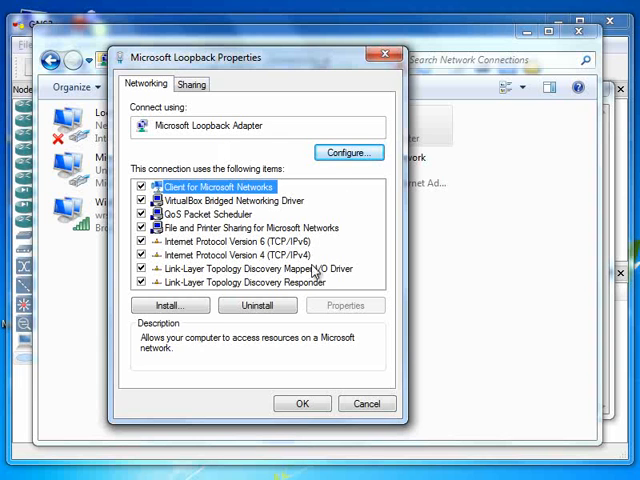
pyautogui.click(238, 254)
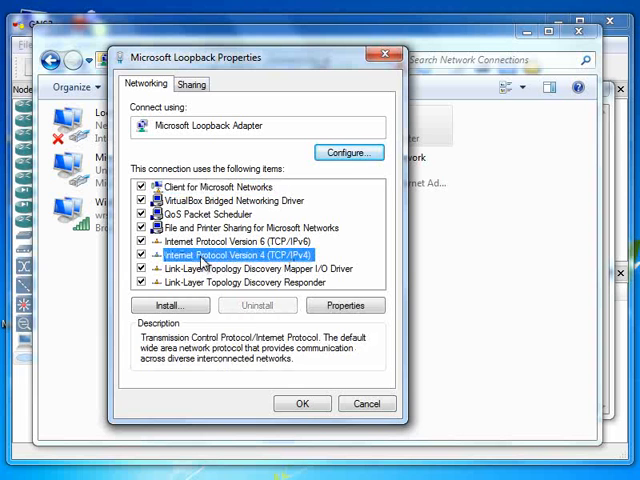
# Step: Assign the loopback adapter static IP 192.168.1.2, mask 255.255.255.0, gateway 192.168.1.1
pyautogui.click(344, 304)
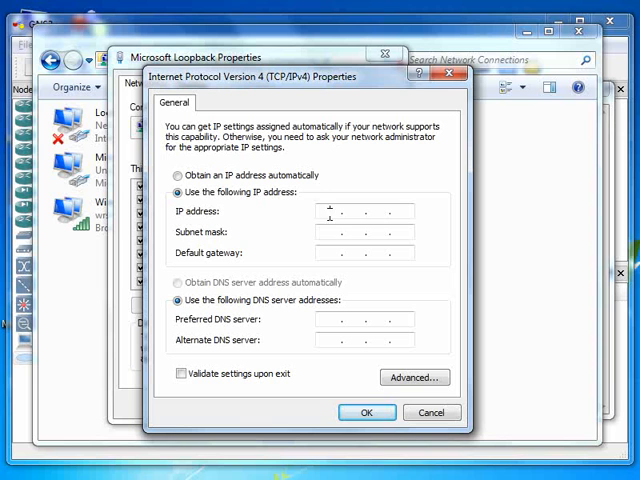
pyautogui.write('192 . . .')
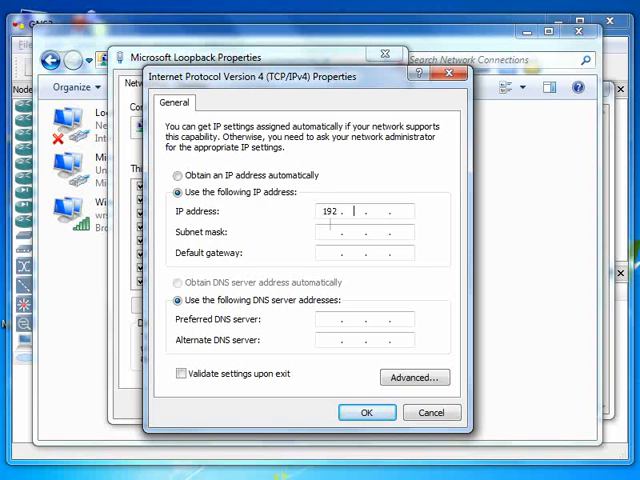
pyautogui.write('168')
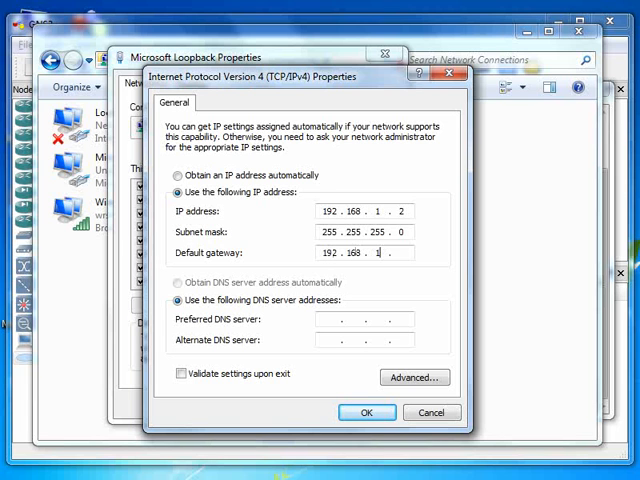
pyautogui.write('1')
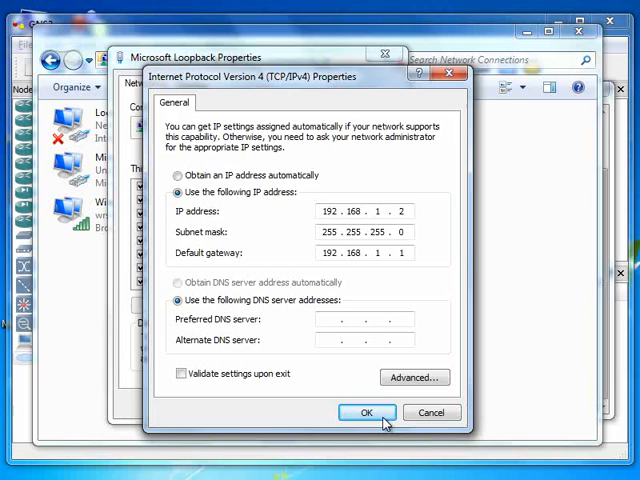
pyautogui.click(366, 412)
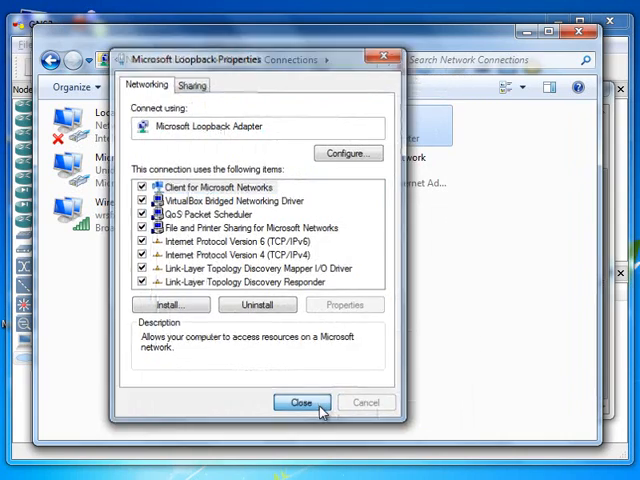
# Step: Close the Loopback Properties dialog before viewing R1's console
pyautogui.click(298, 402)
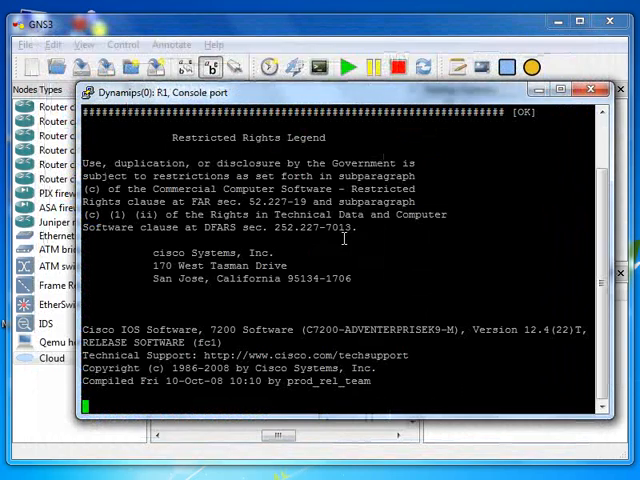
pyautogui.moveTo(260, 396)
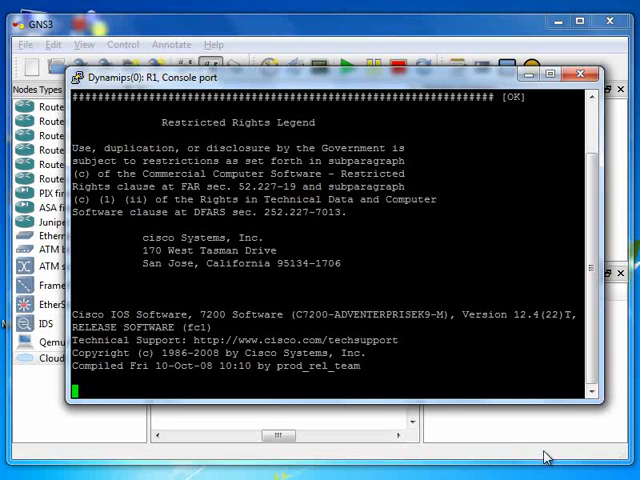
pyautogui.moveTo(468, 360)
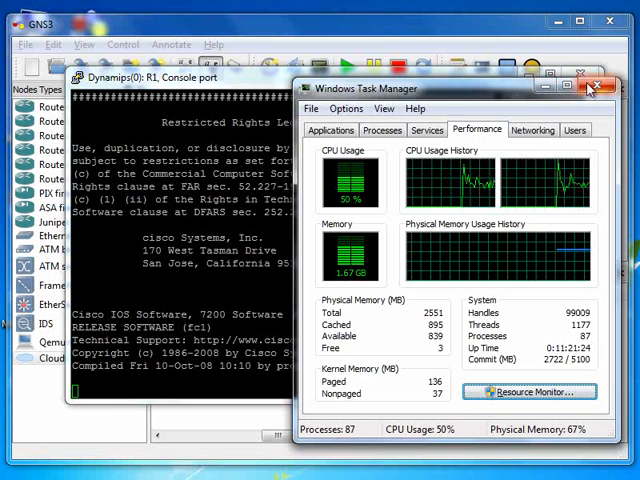
# Step: Close Task Manager and return to the R1 console window
pyautogui.click(600, 88)
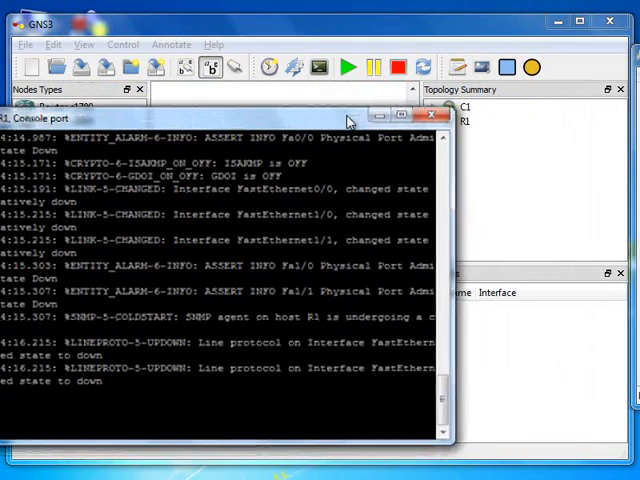
# Step: Close R1's console and expand R1 to show f1/0 connected to C1
pyautogui.click(432, 116)
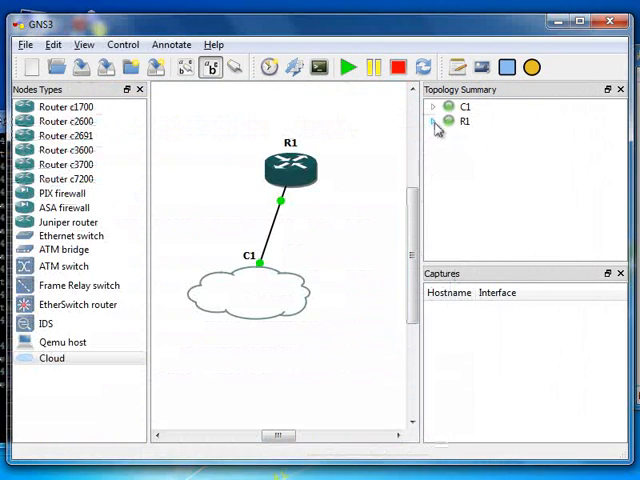
pyautogui.click(432, 120)
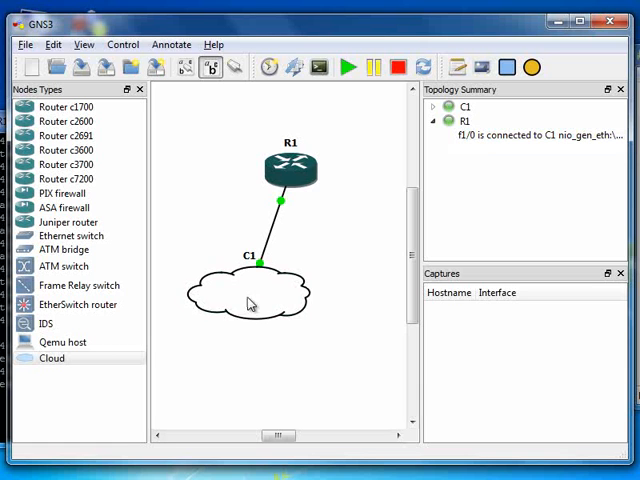
pyautogui.moveTo(284, 268)
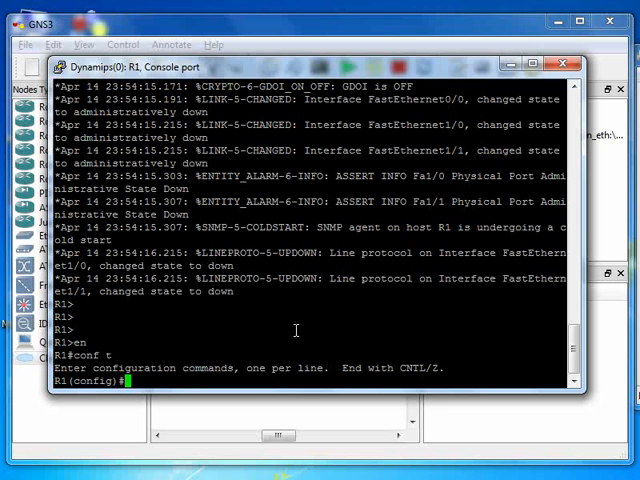
# Step: Configure fa 1/0 with 192.168.1.1 255.255.255.0 and issue no shutdown
pyautogui.write('int f')
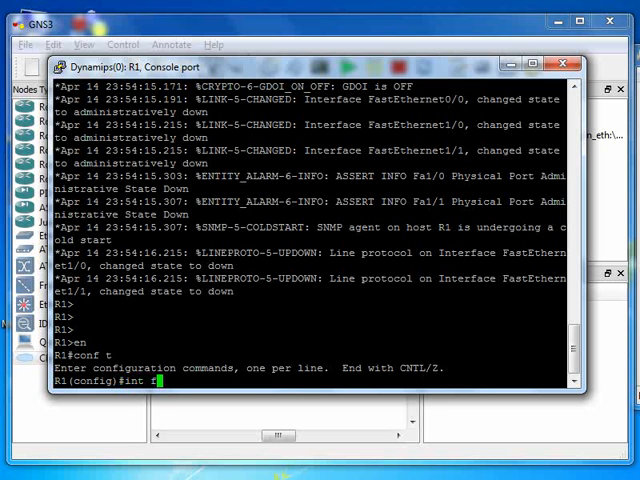
pyautogui.write('fa 1/0')
pyautogui.write('ip')
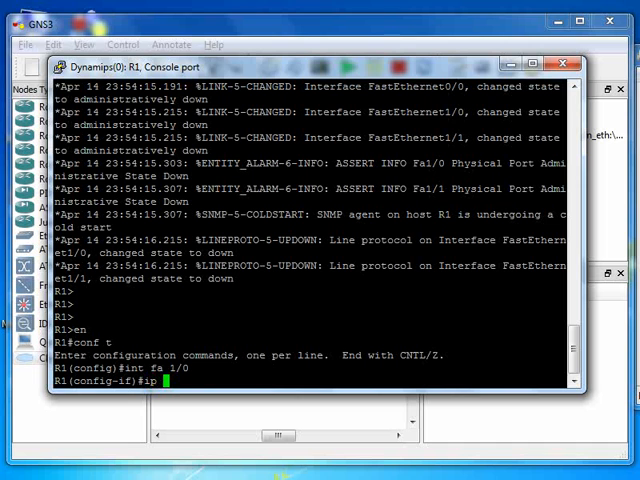
pyautogui.write('add 19')
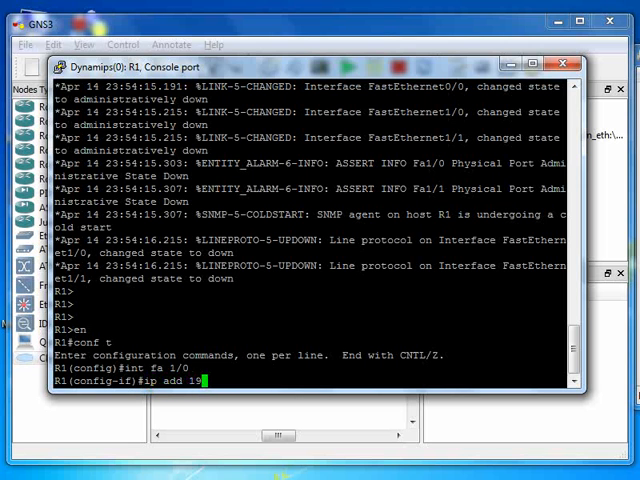
pyautogui.write('2.168.')
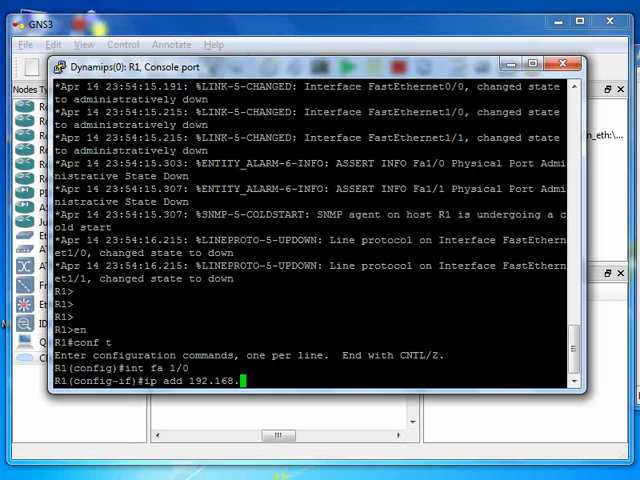
pyautogui.write('.1')
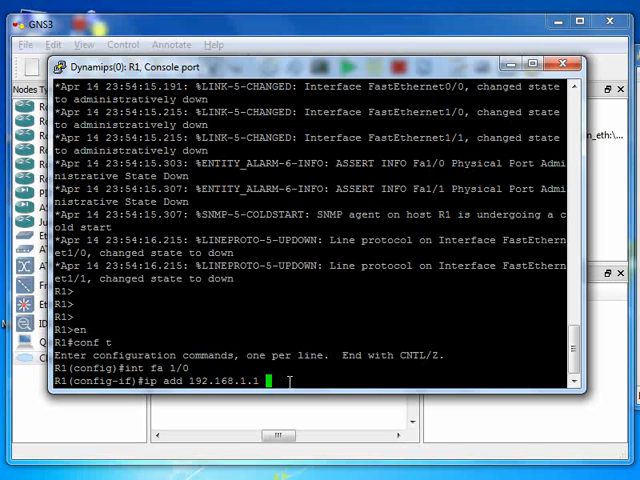
pyautogui.write('2')
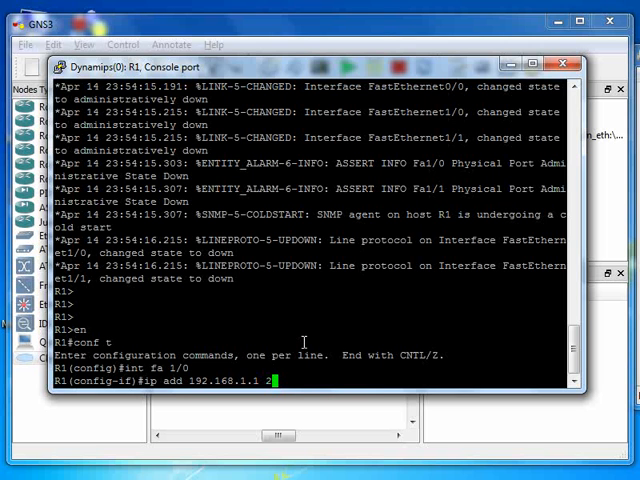
pyautogui.write('55.255.255.')
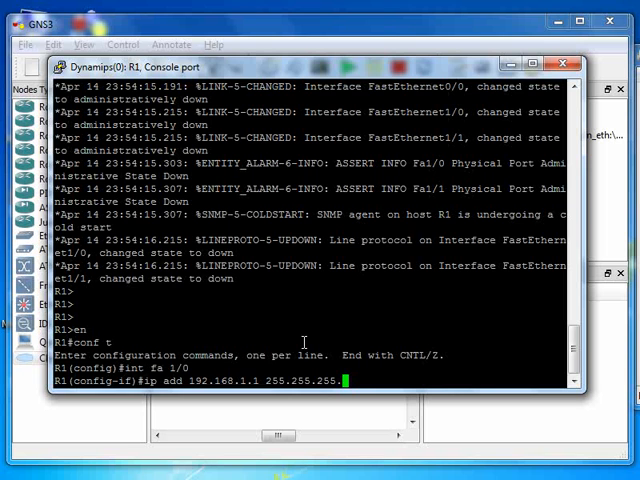
pyautogui.press('Return')
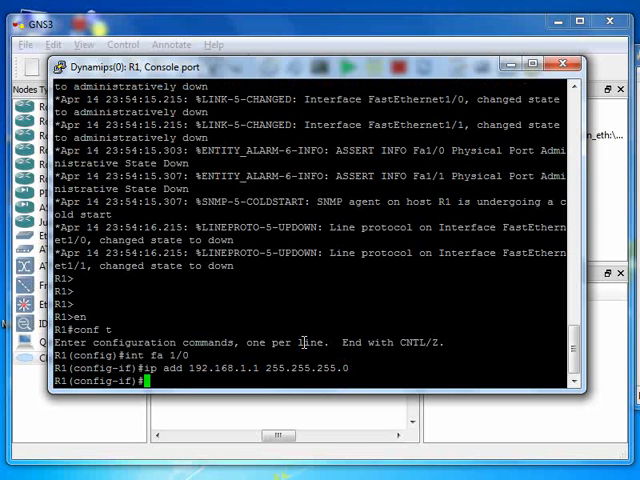
pyautogui.write('no shu')
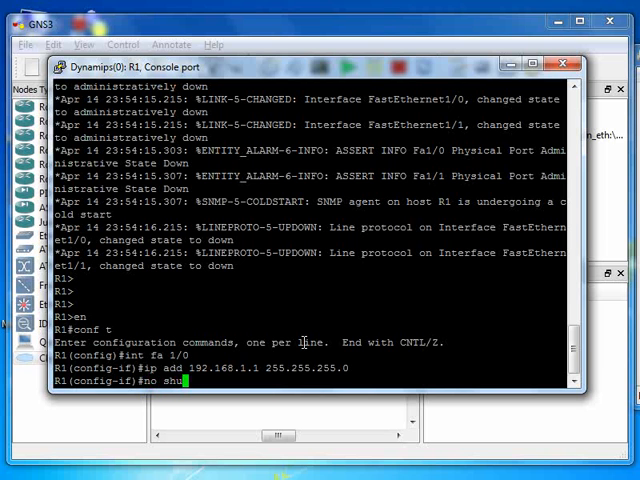
pyautogui.press('Return')
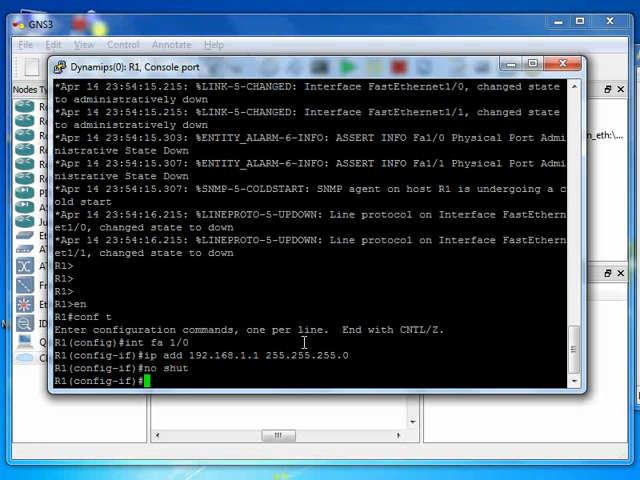
pyautogui.press('Return')
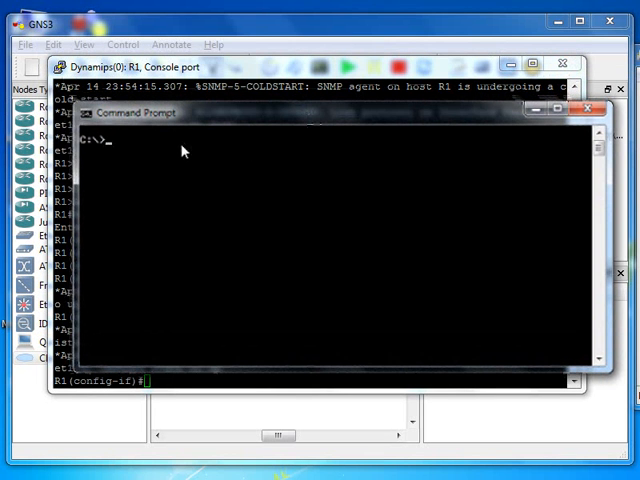
# Step: Ping 192.168.1.1 from the PC's Command Prompt
pyautogui.write('ping')
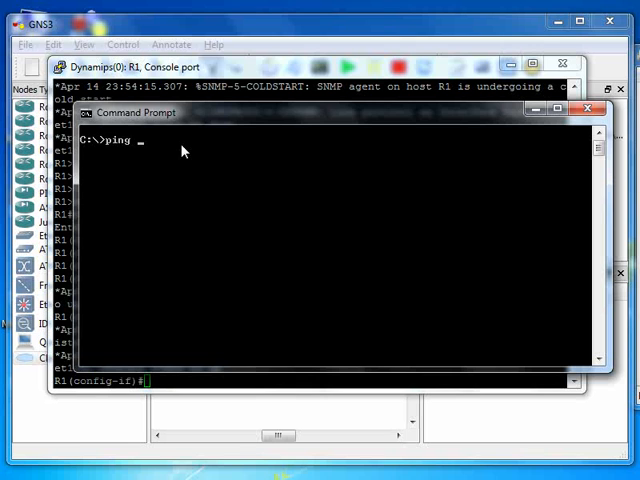
pyautogui.write('192.1')
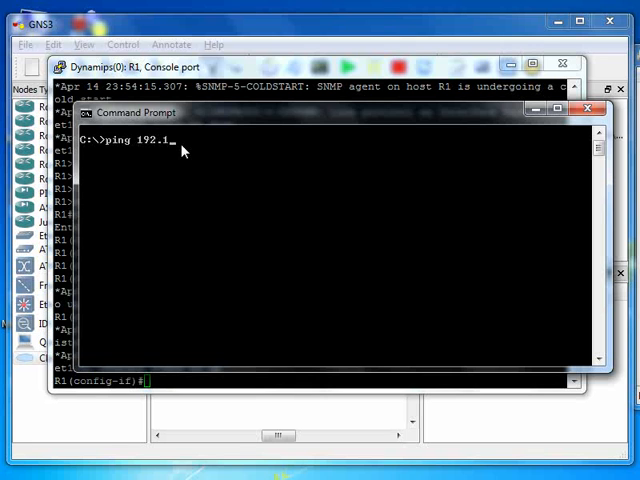
pyautogui.write('68.1.1')
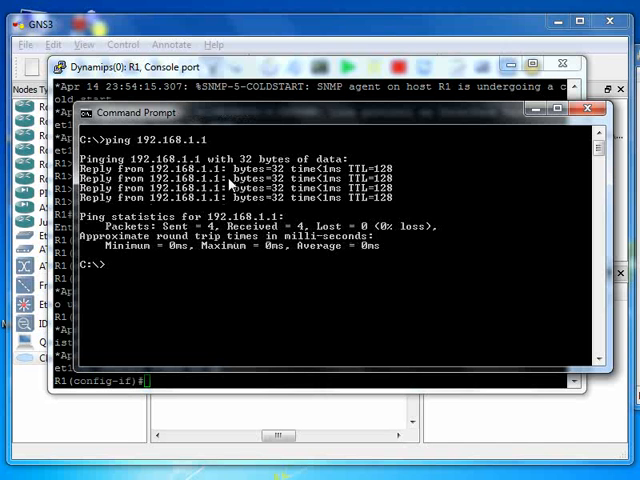
pyautogui.moveTo(392, 132)
pyautogui.write('p')
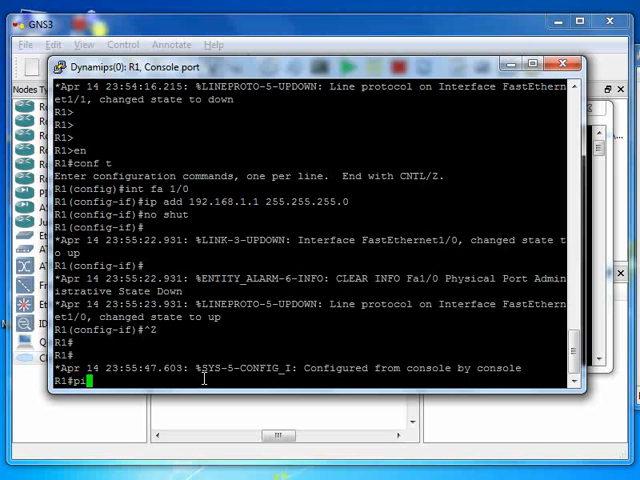
# Step: Ping the PC at 192.168.1.2 from R1's console
pyautogui.write('ing 192.168.1.')
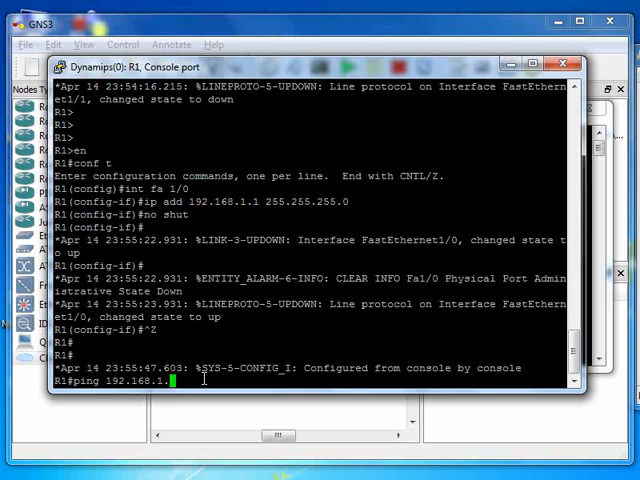
pyautogui.press('Return')
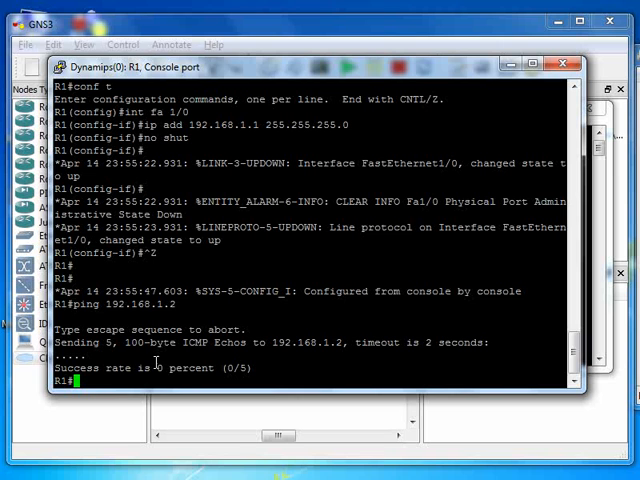
pyautogui.moveTo(412, 168)
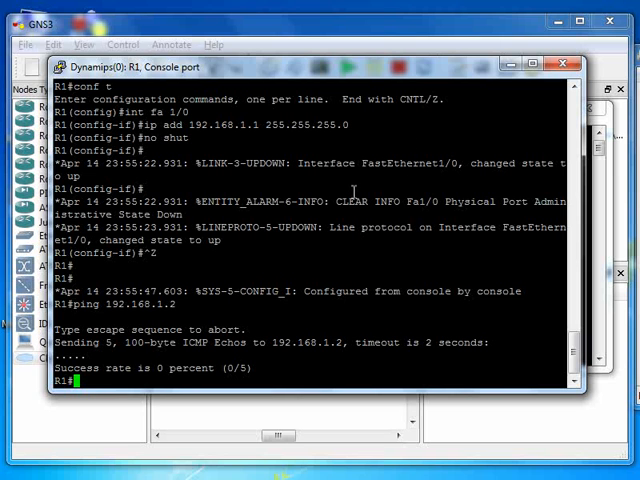
pyautogui.moveTo(388, 318)
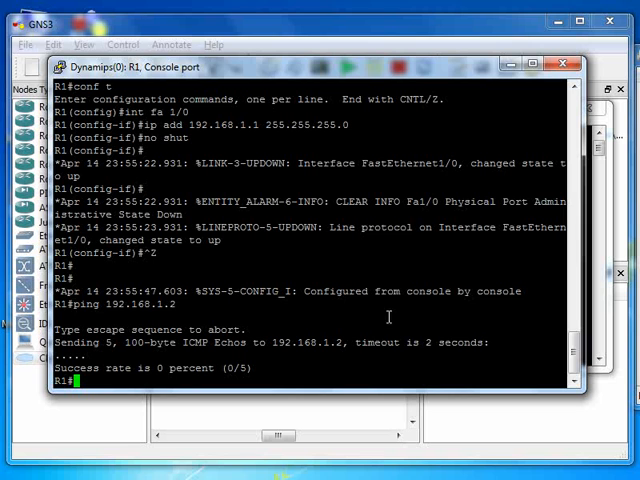
pyautogui.moveTo(392, 320)
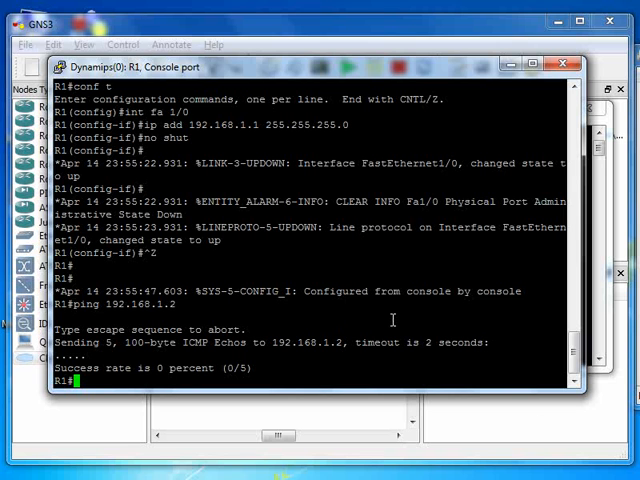
pyautogui.moveTo(328, 318)
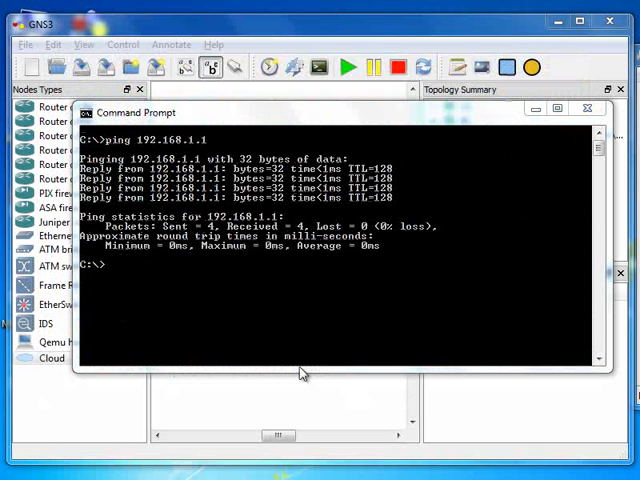
pyautogui.moveTo(148, 410)
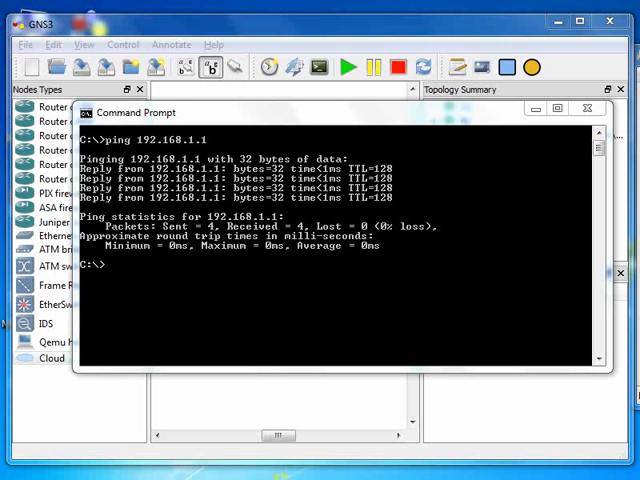
pyautogui.moveTo(284, 372)
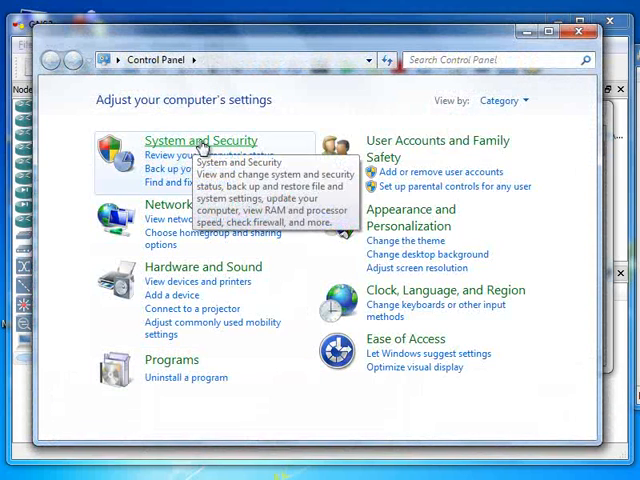
# Step: Navigate to Windows Firewall's Turn on or off page via System and Security
pyautogui.click(200, 140)
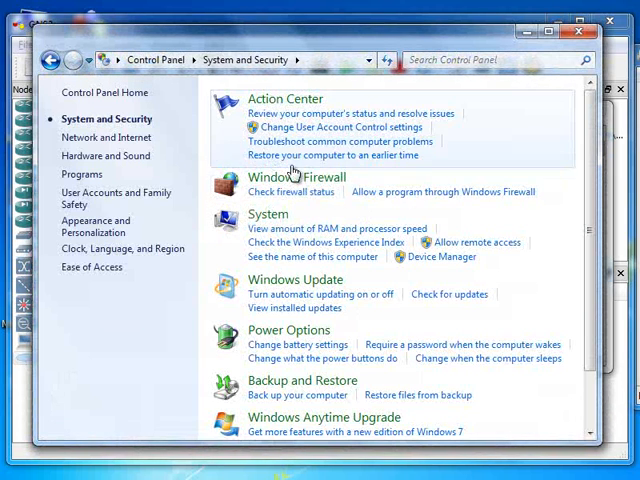
pyautogui.click(288, 176)
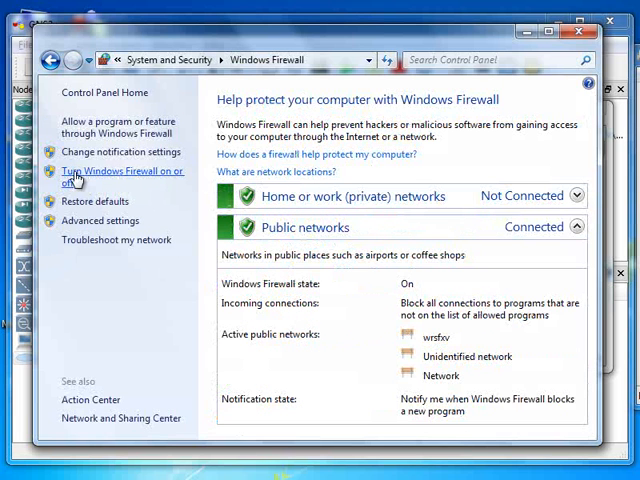
pyautogui.moveTo(156, 176)
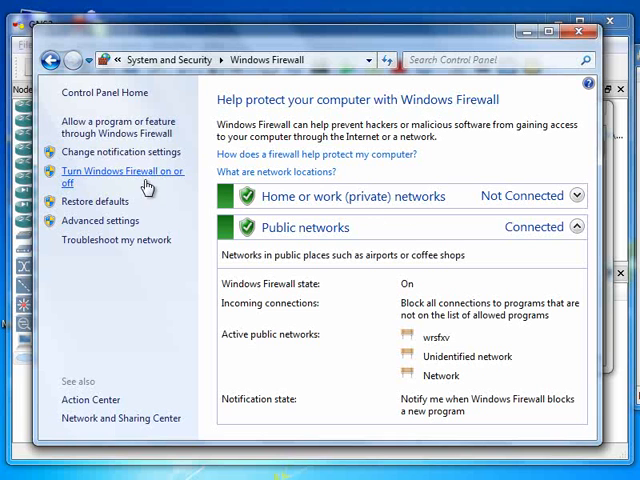
pyautogui.click(120, 176)
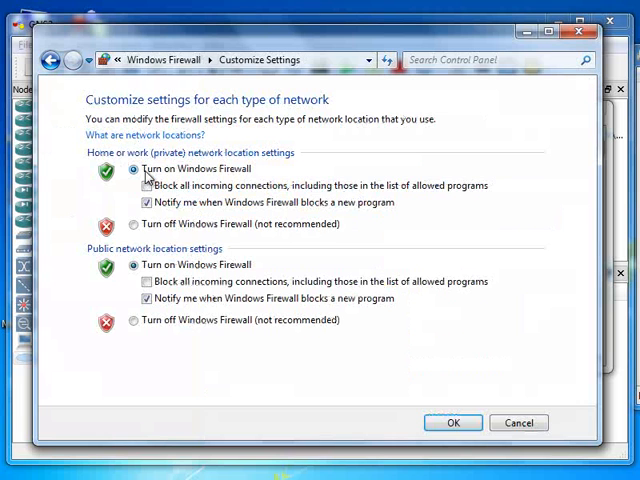
# Step: Turn Windows Firewall off for home/work and public networks and confirm with OK
pyautogui.click(132, 224)
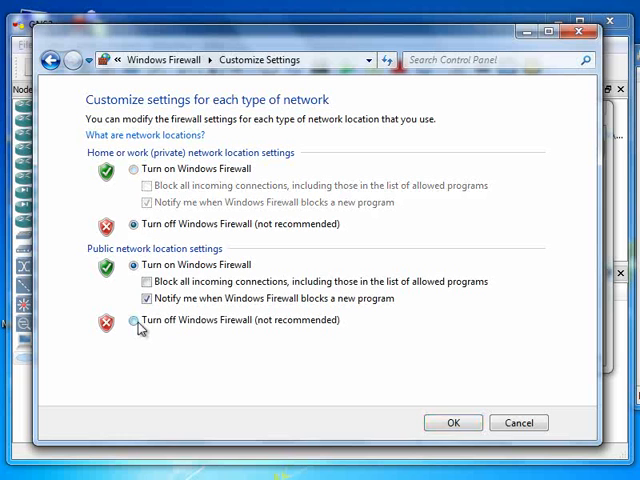
pyautogui.click(132, 320)
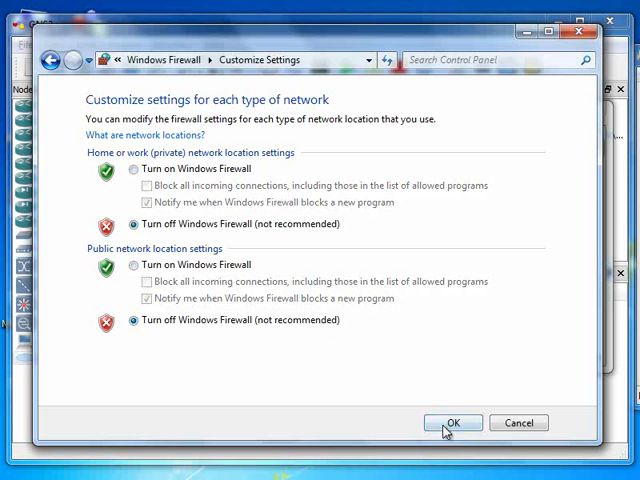
pyautogui.click(452, 422)
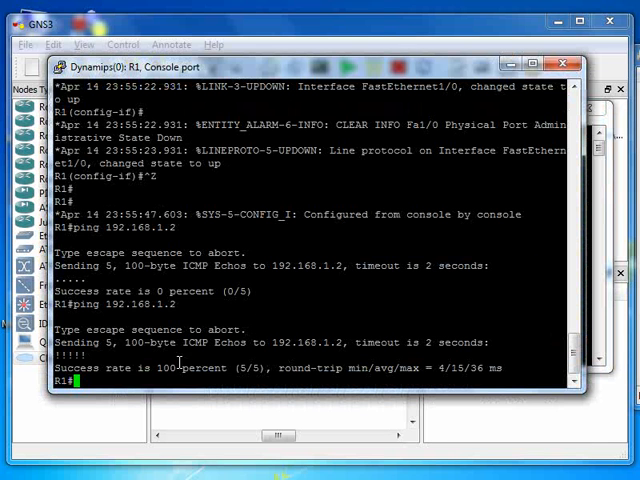
# Step: Ping the PC at 192.168.1.2 from R1's console and confirm 5/5 success
pyautogui.write('ping 192.168.1.2')
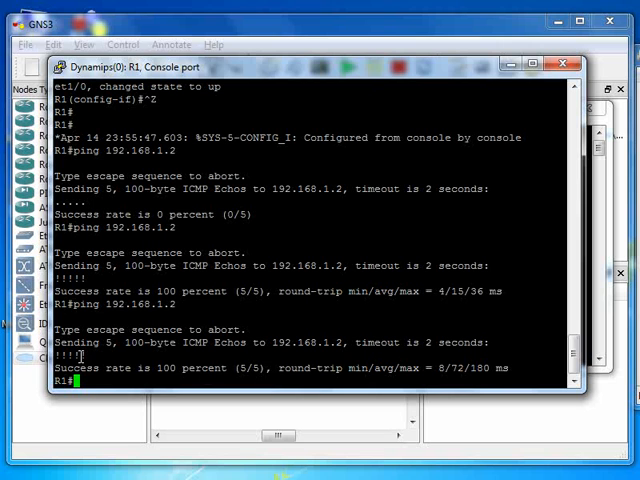
pyautogui.moveTo(368, 212)
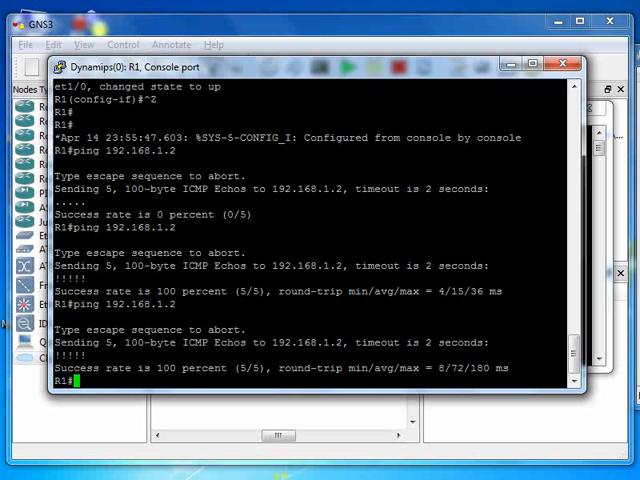
pyautogui.moveTo(336, 340)
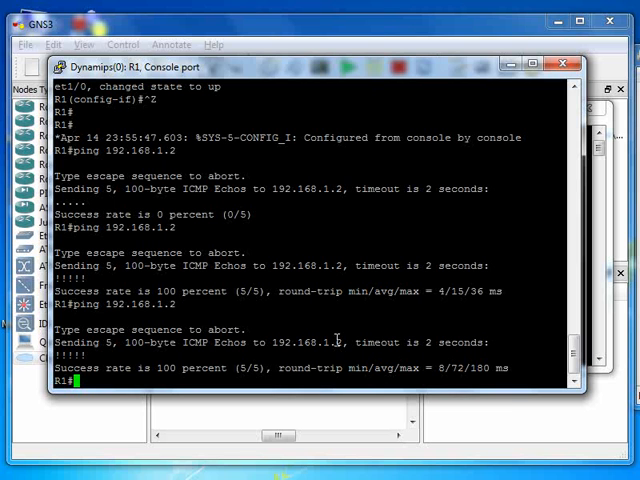
pyautogui.moveTo(536, 218)
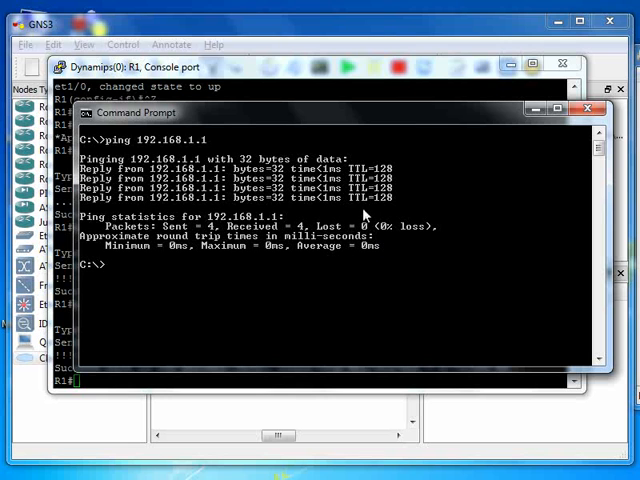
pyautogui.moveTo(408, 260)
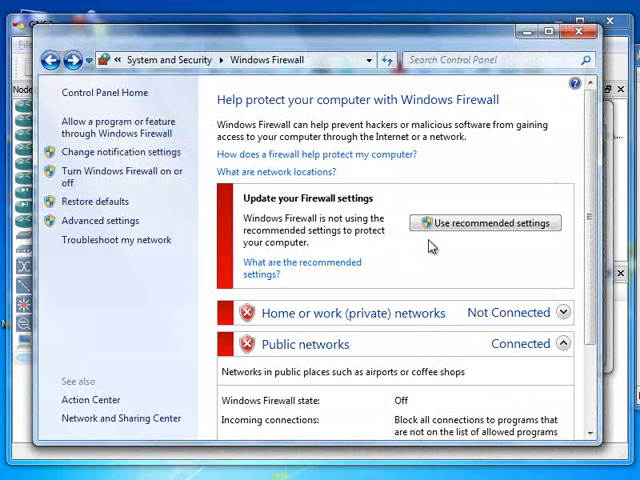
pyautogui.moveTo(364, 172)
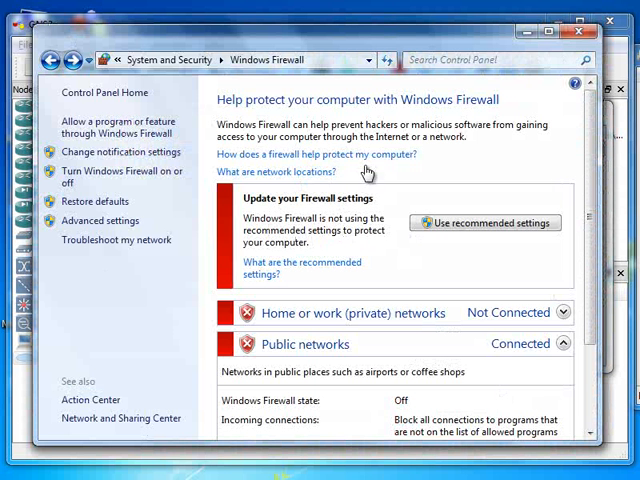
pyautogui.moveTo(110, 176)
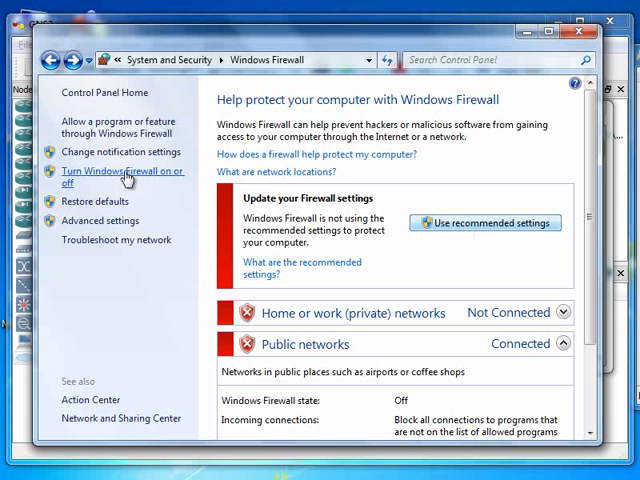
# Step: Reach the firewall on/off page and choose to turn the home network firewall back on
pyautogui.click(108, 176)
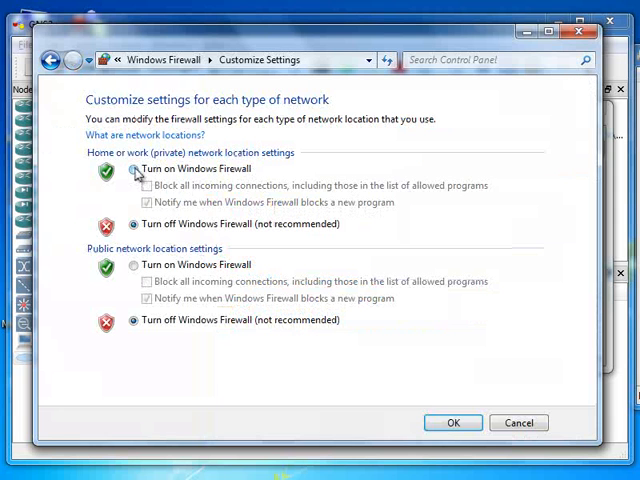
pyautogui.click(132, 168)
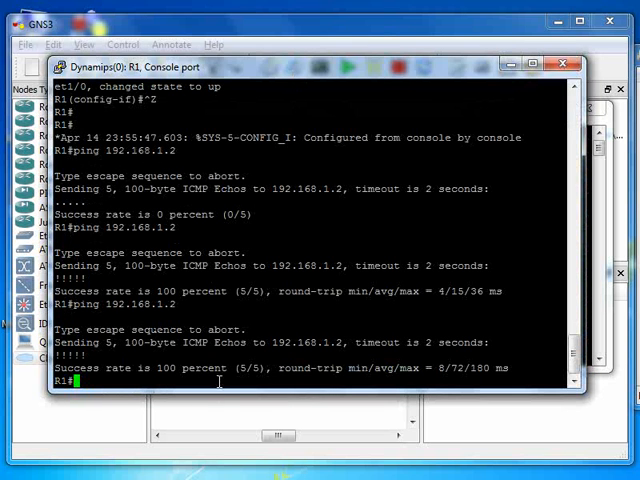
pyautogui.moveTo(412, 328)
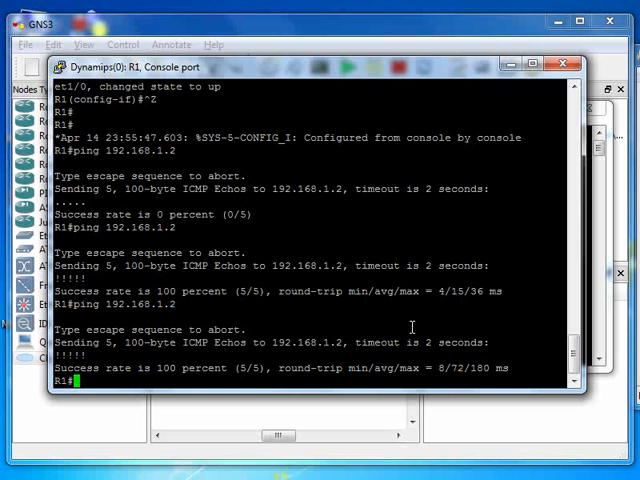
pyautogui.moveTo(336, 272)
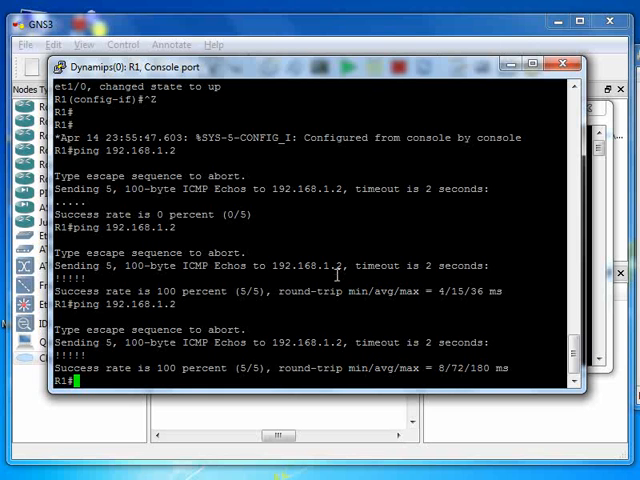